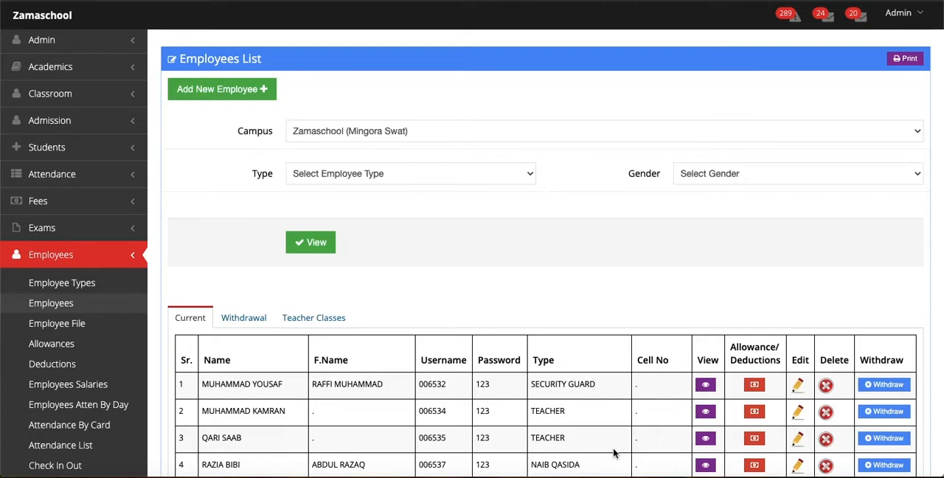
scroll("down", 3)
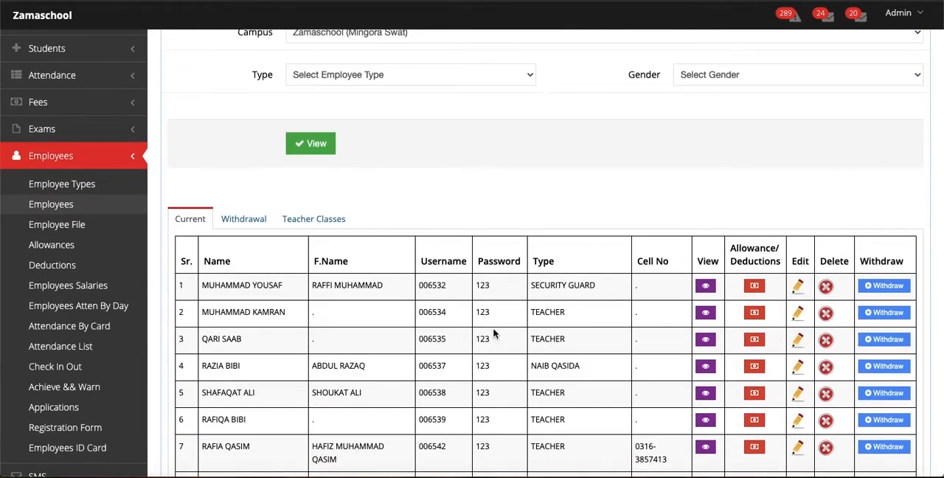
scroll("down", 3)
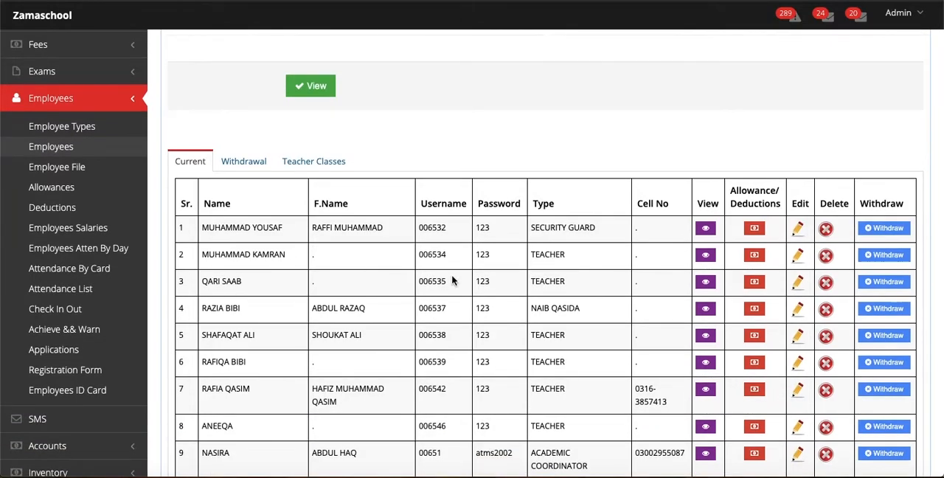
mouse_move(498, 243)
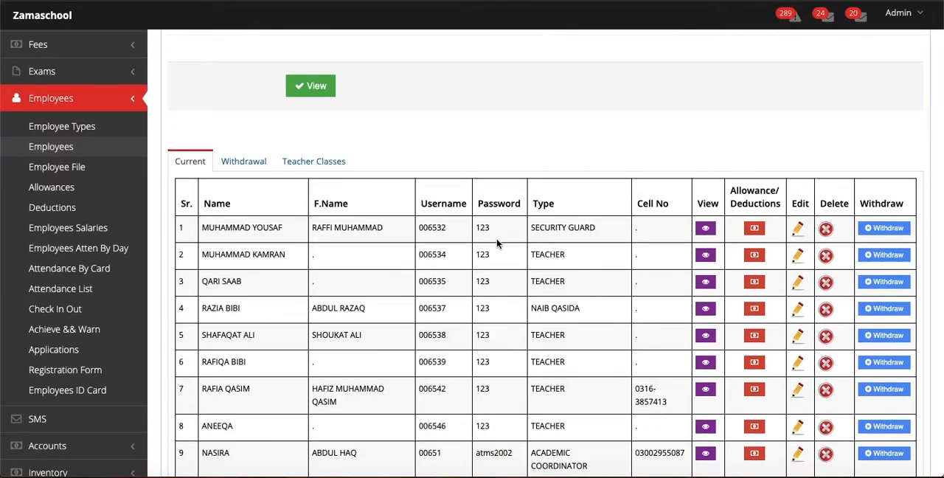
scroll("down", 3)
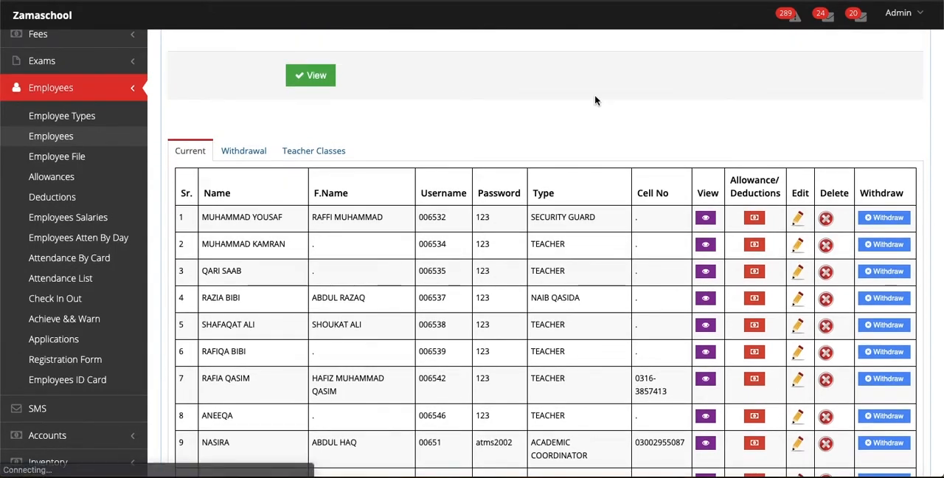
left_click(799, 245)
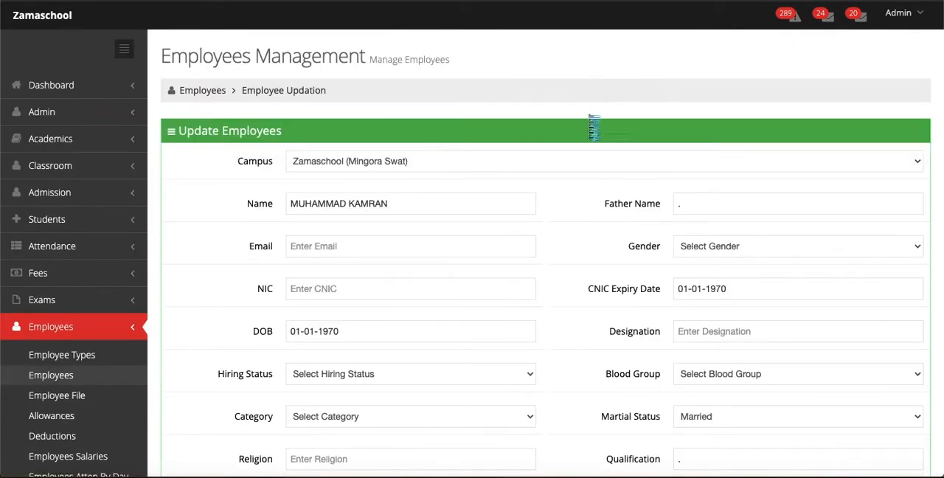
left_click(410, 244)
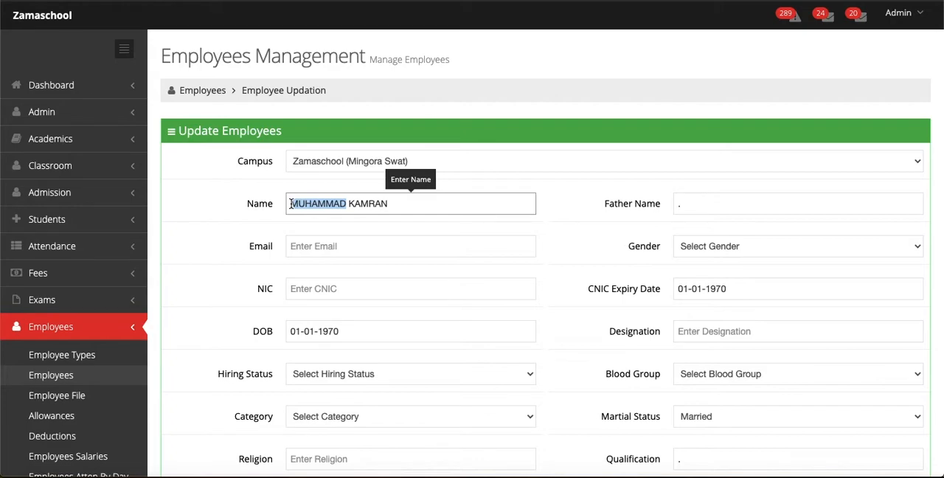
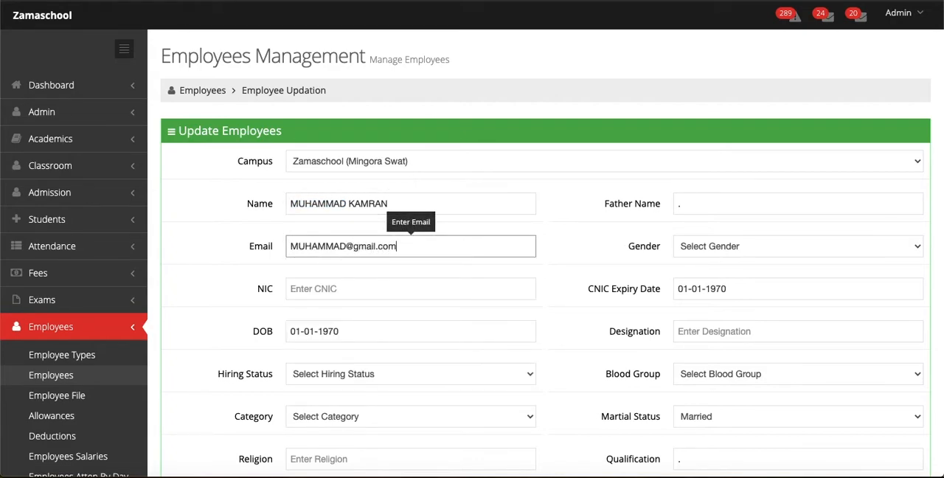
left_click(796, 245)
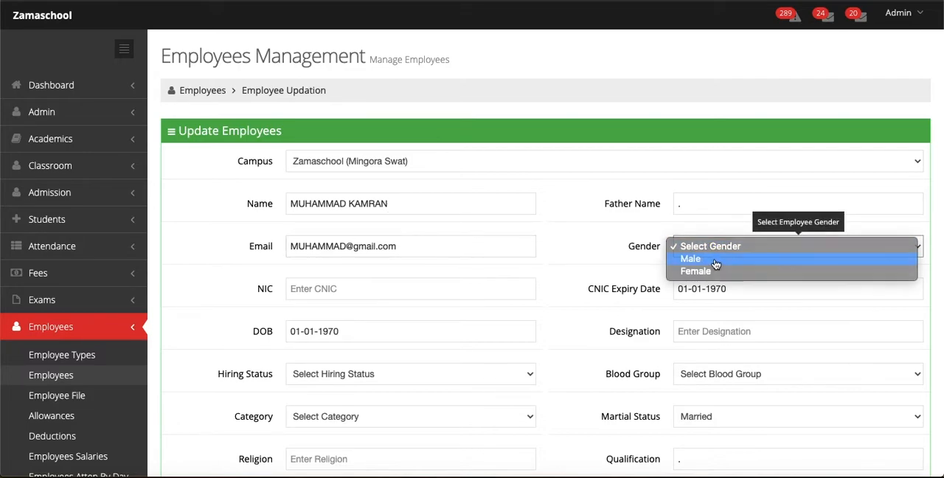
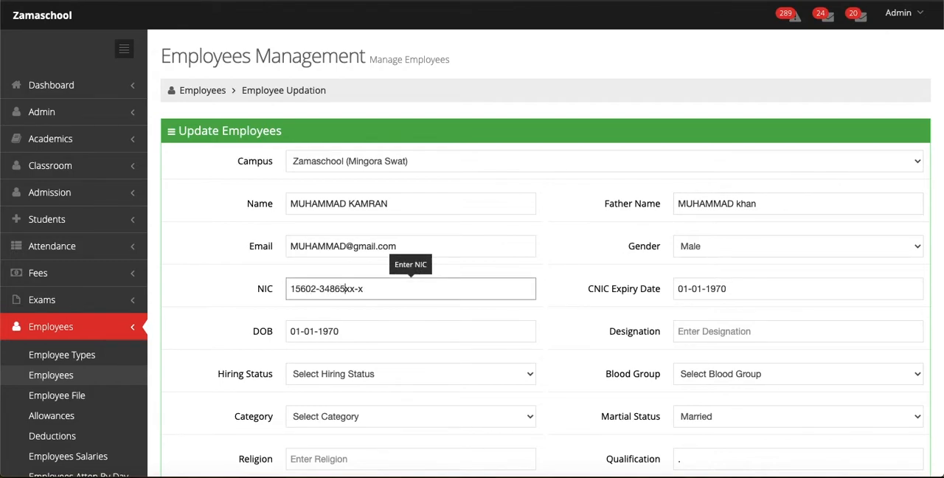
scroll("down", 3)
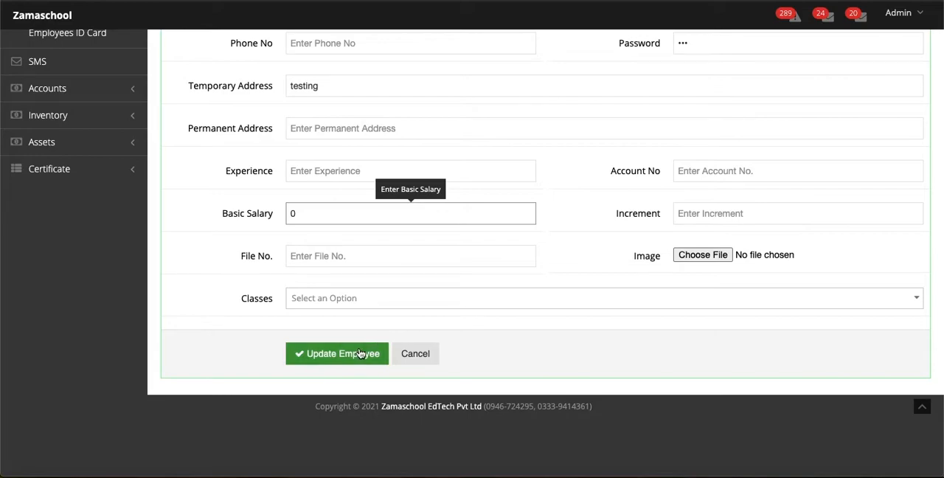
left_click(337, 352)
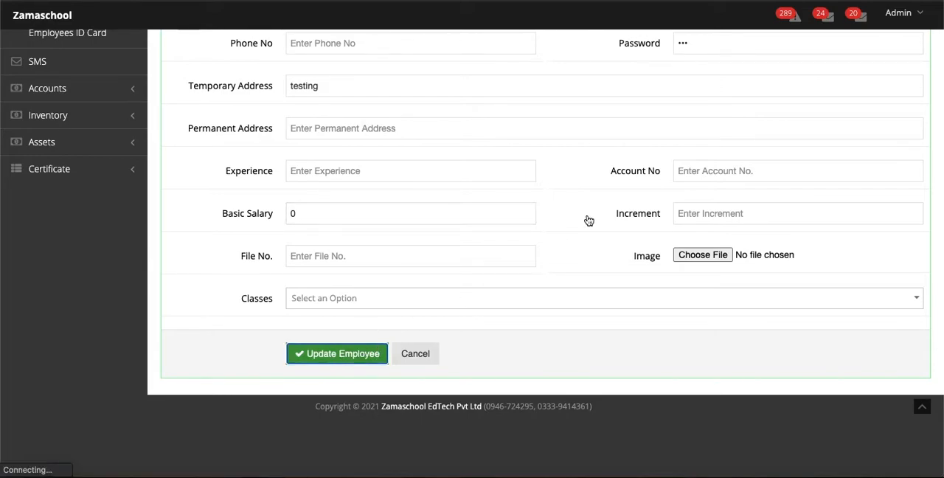
left_click(336, 352)
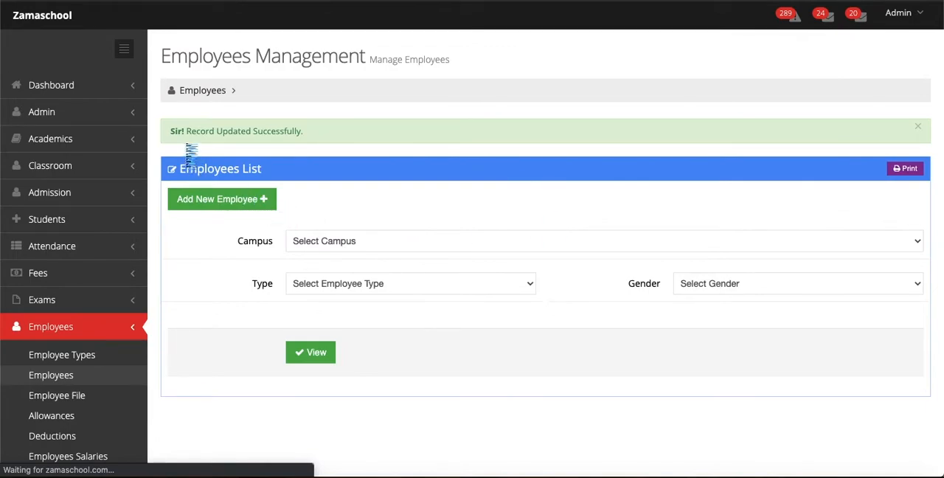
left_click(310, 353)
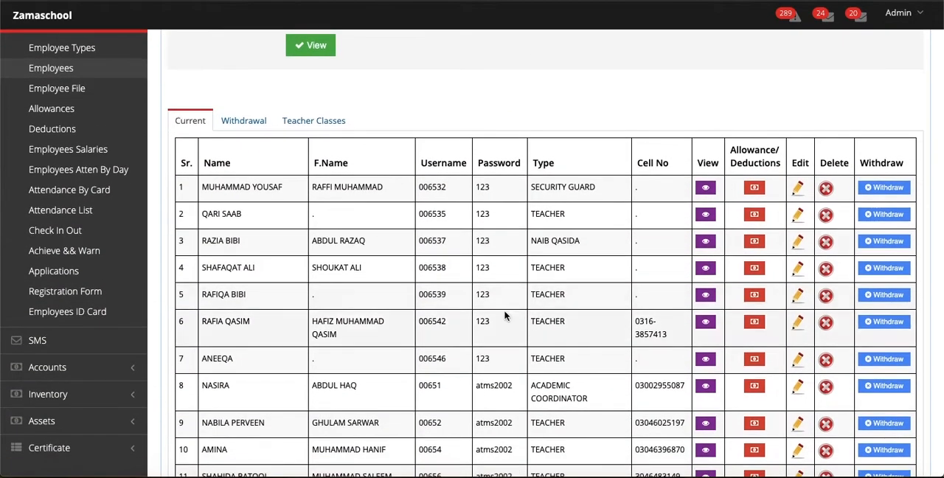
left_click(243, 121)
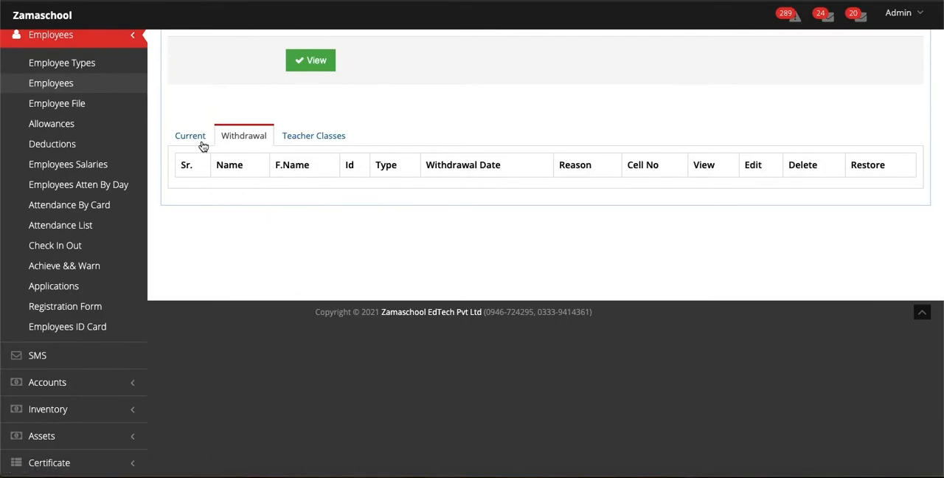
left_click(189, 135)
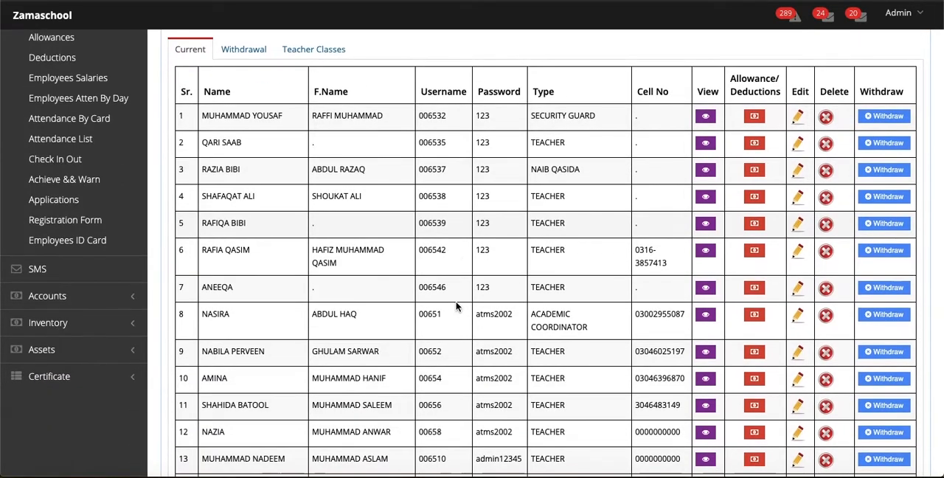
left_click(882, 115)
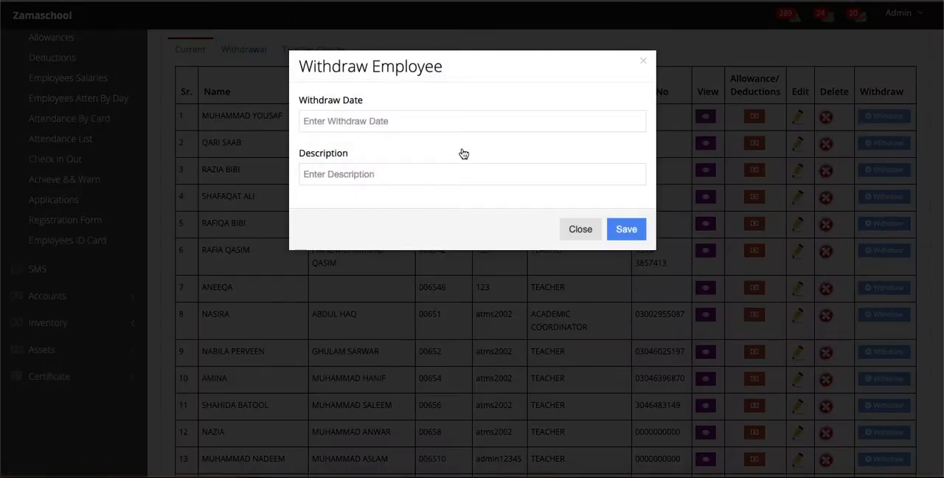
Record withdrawal date 03-02-2021 with reason 'got another job' and save it.
left_click(472, 121)
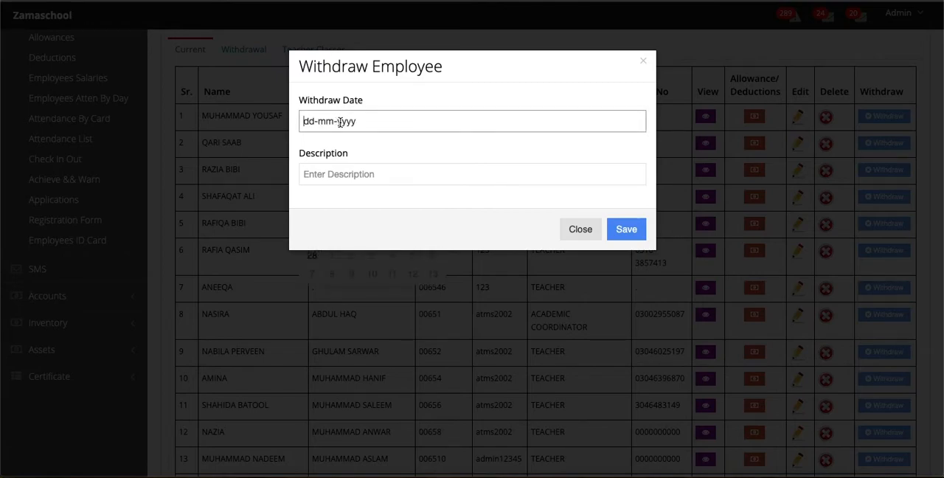
type("03-02-2021")
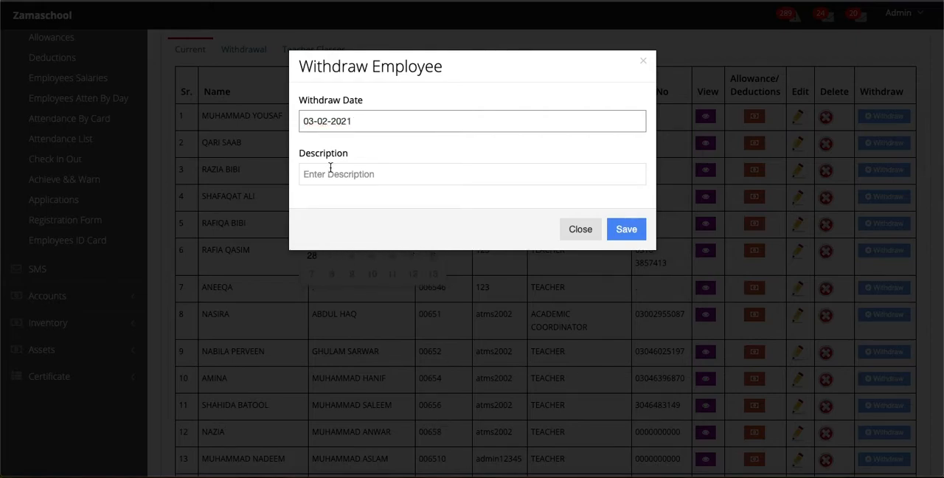
left_click(472, 174)
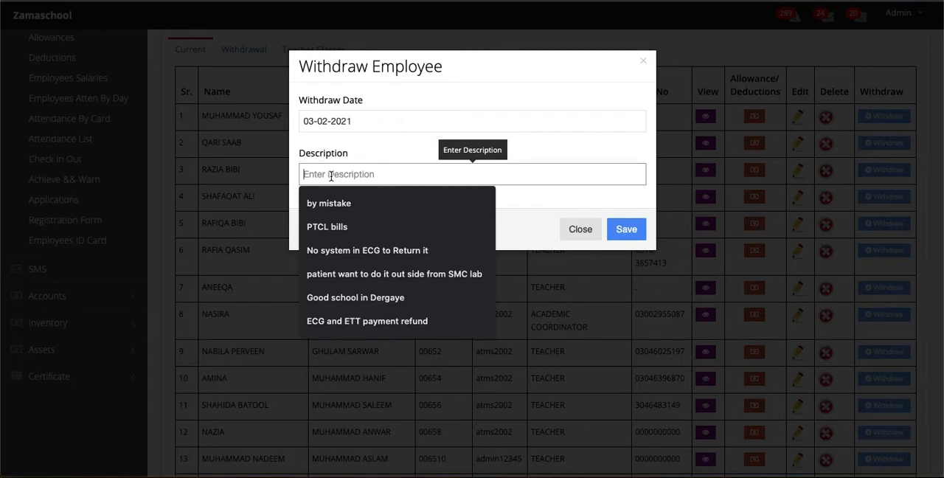
type("got")
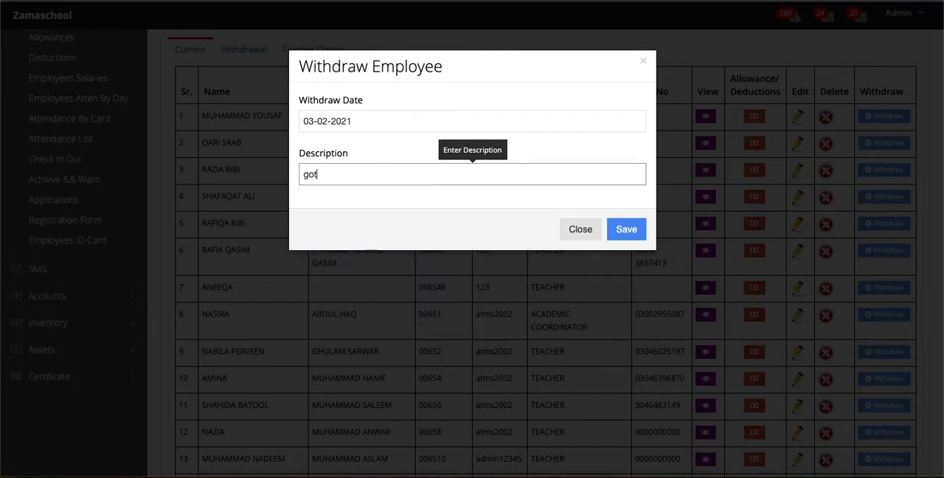
type("another job")
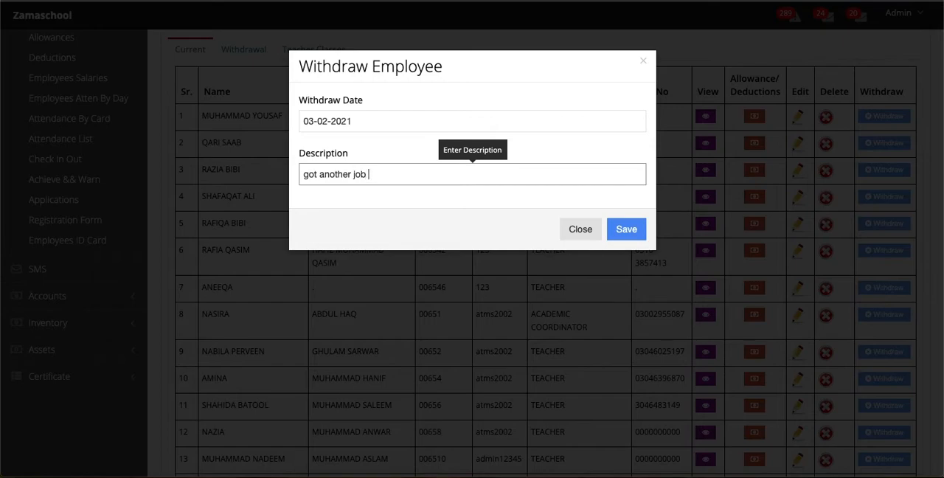
left_click(625, 229)
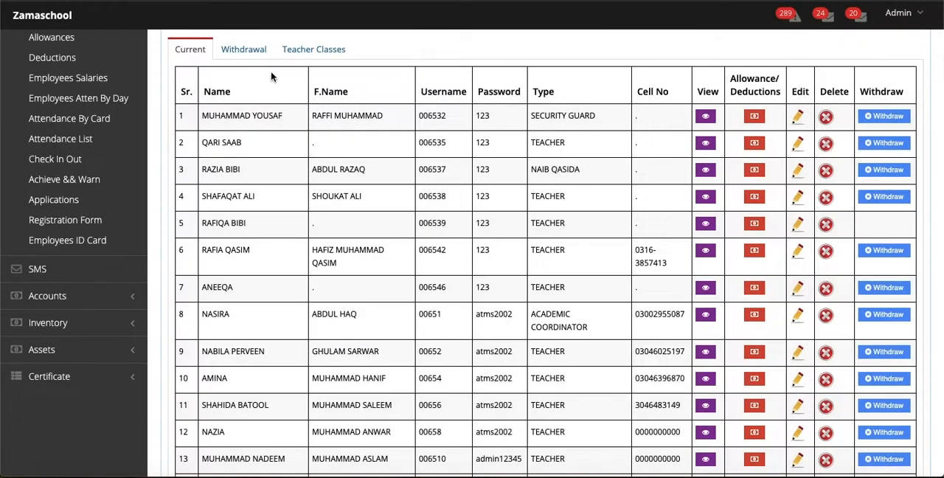
left_click(244, 49)
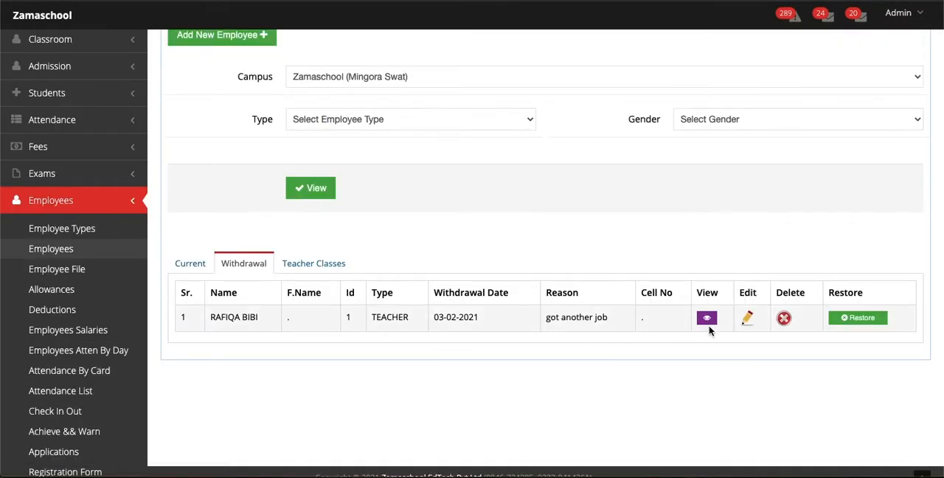
mouse_move(746, 319)
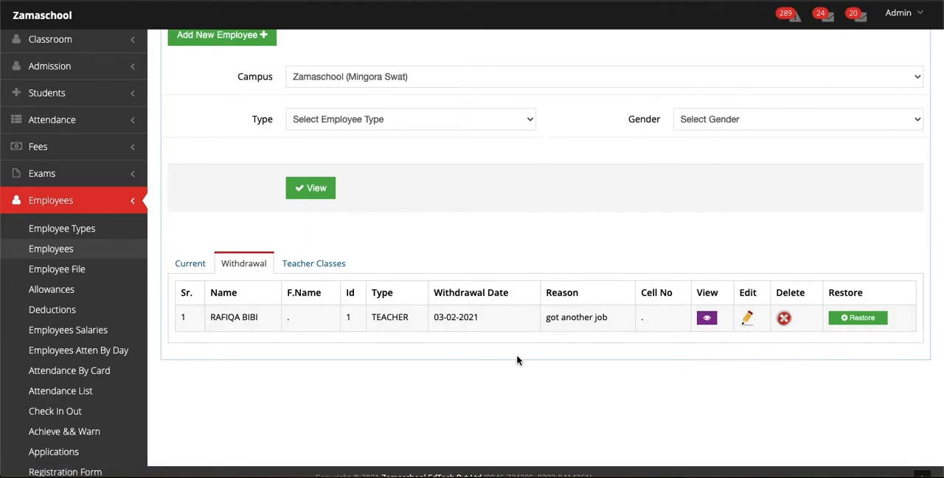
mouse_move(783, 352)
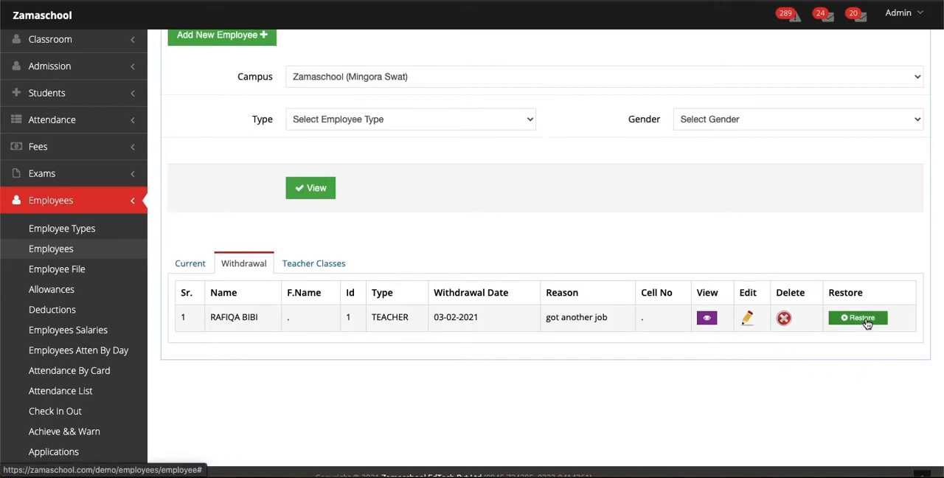
left_click(856, 318)
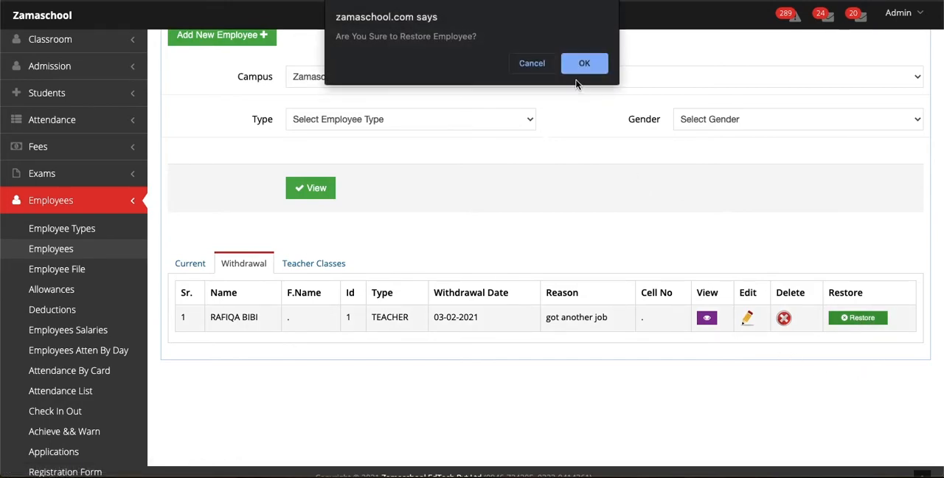
left_click(584, 62)
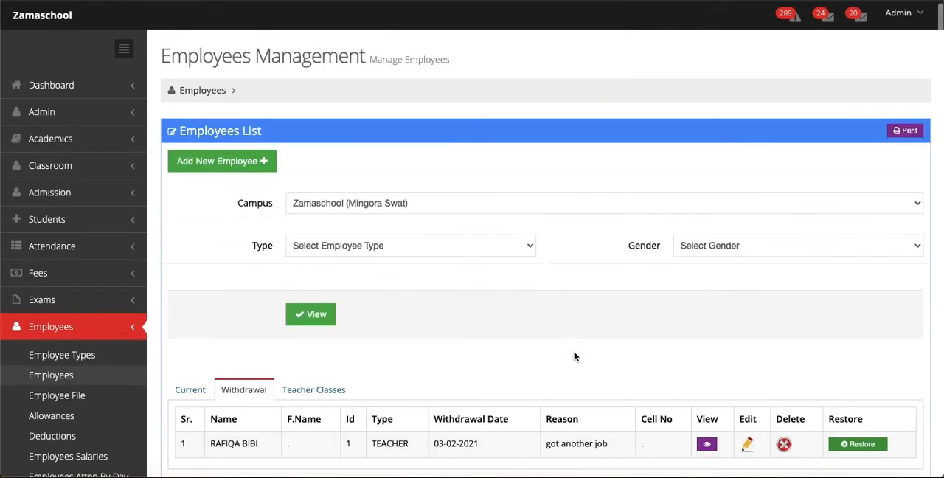
scroll("down", 3)
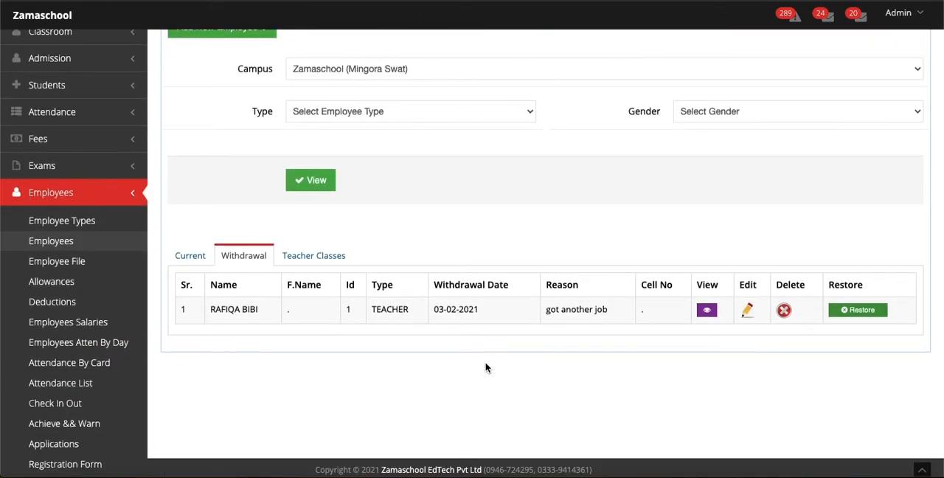
left_click(188, 256)
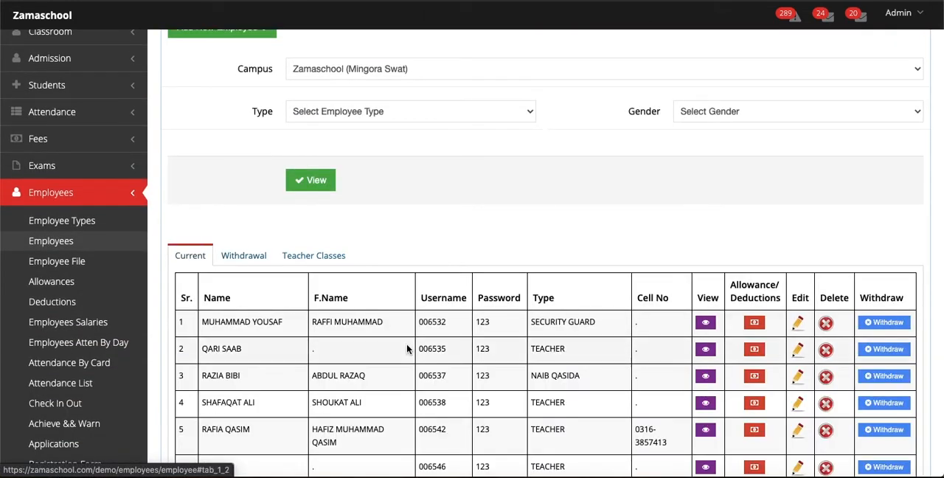
scroll("down", 3)
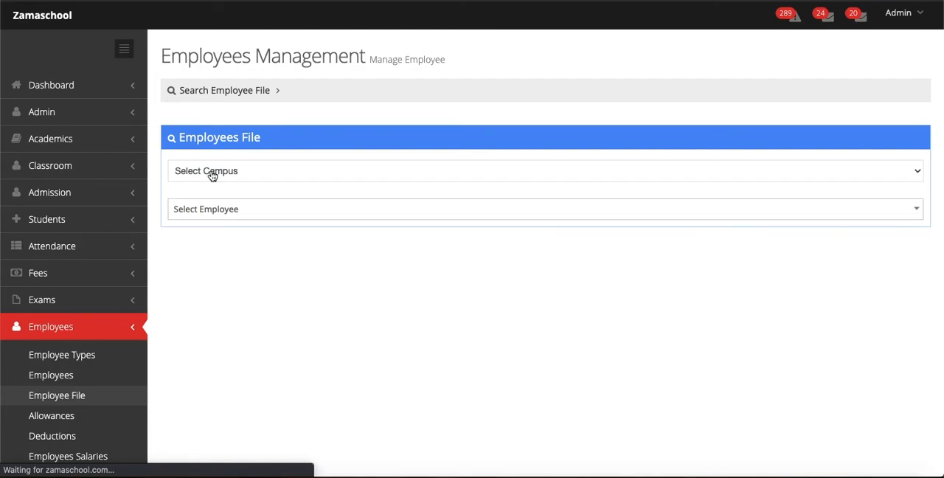
left_click(546, 170)
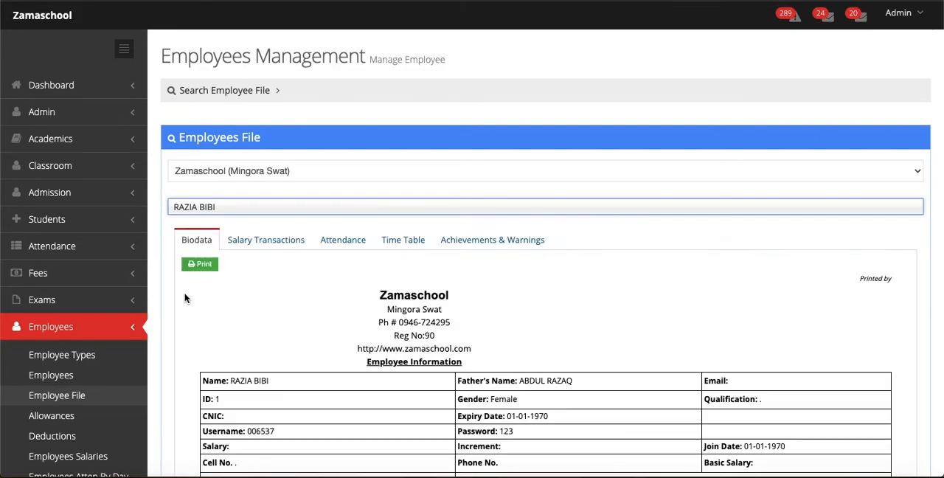
scroll("down", 3)
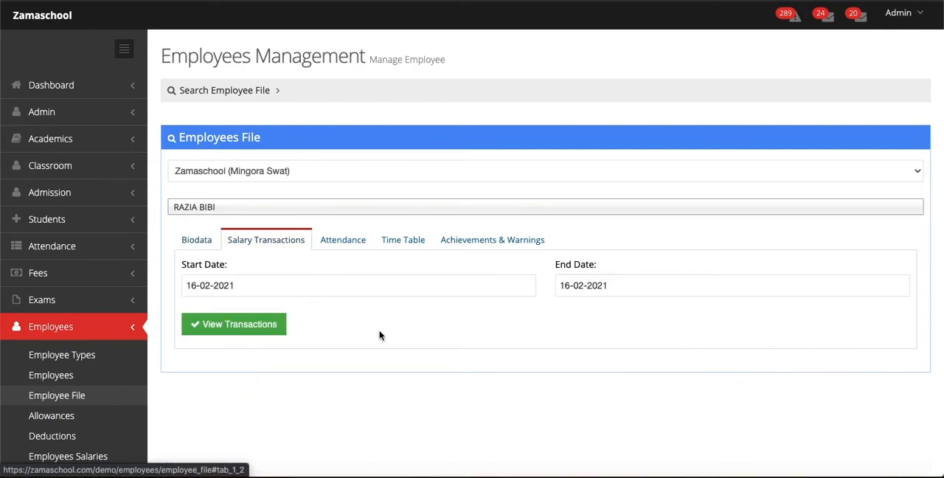
scroll("down", 3)
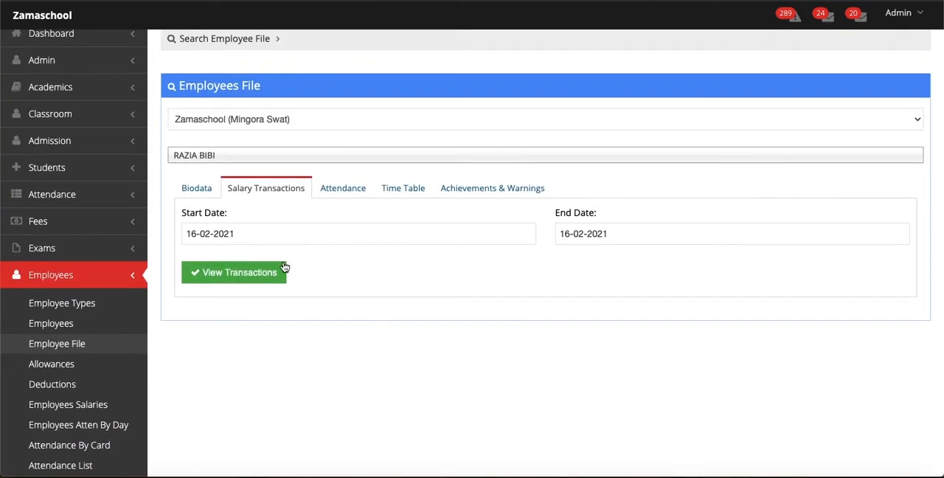
left_click(358, 233)
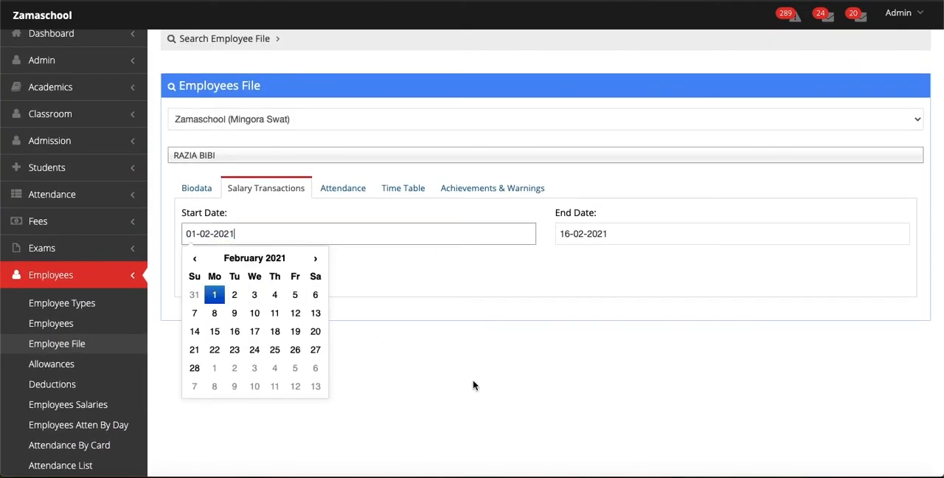
left_click(233, 272)
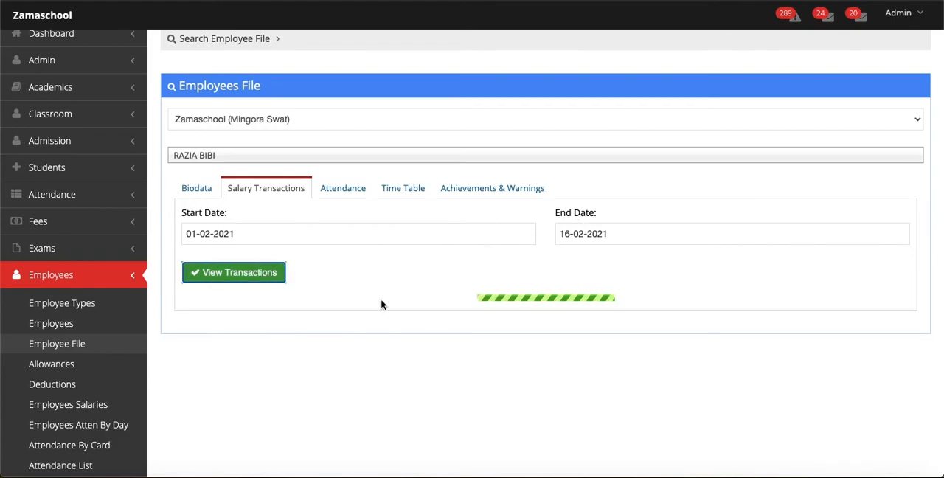
left_click(233, 272)
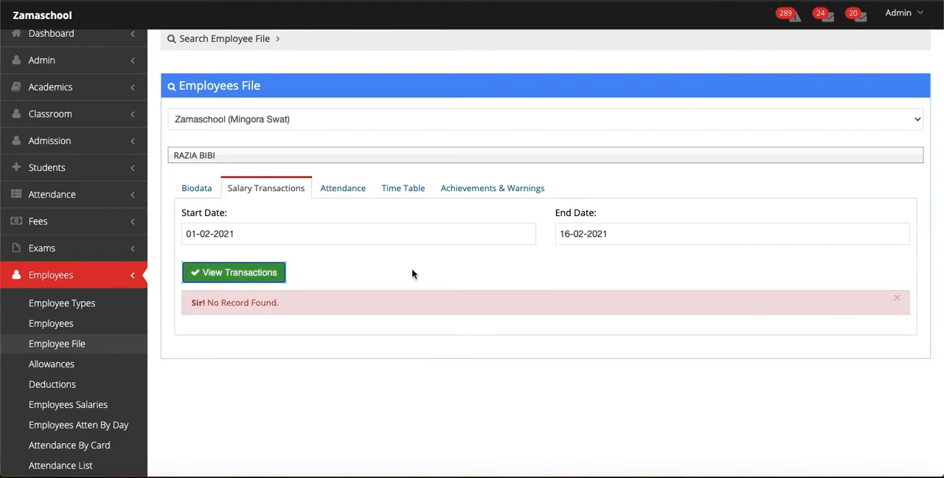
left_click(357, 233)
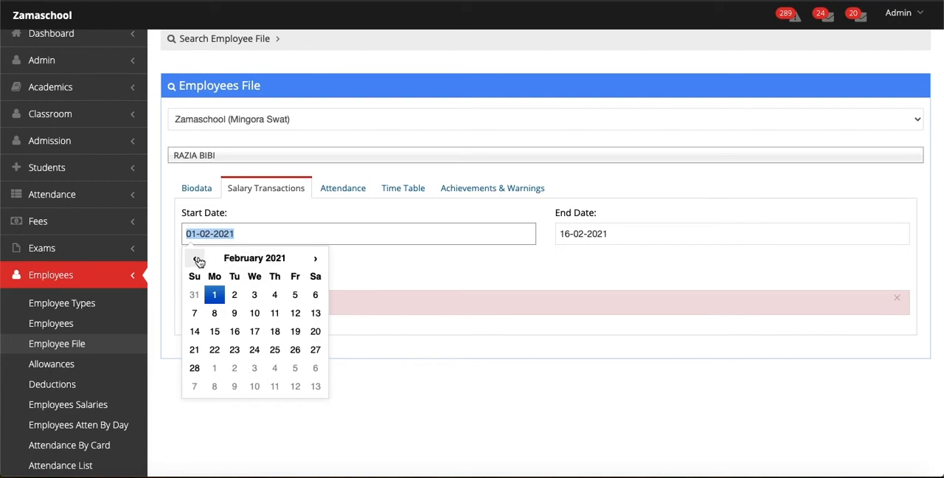
Extend the range to end 28-02-2021 and view the transactions.
left_click(732, 233)
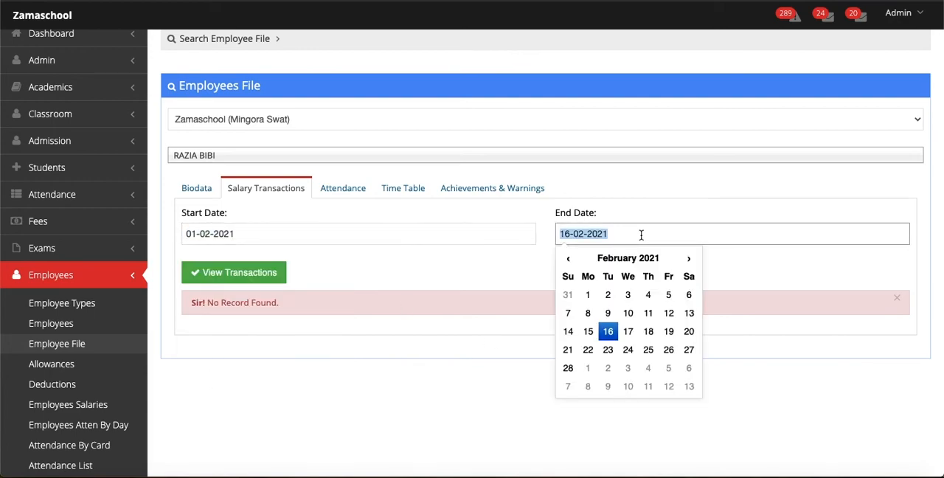
left_click(567, 368)
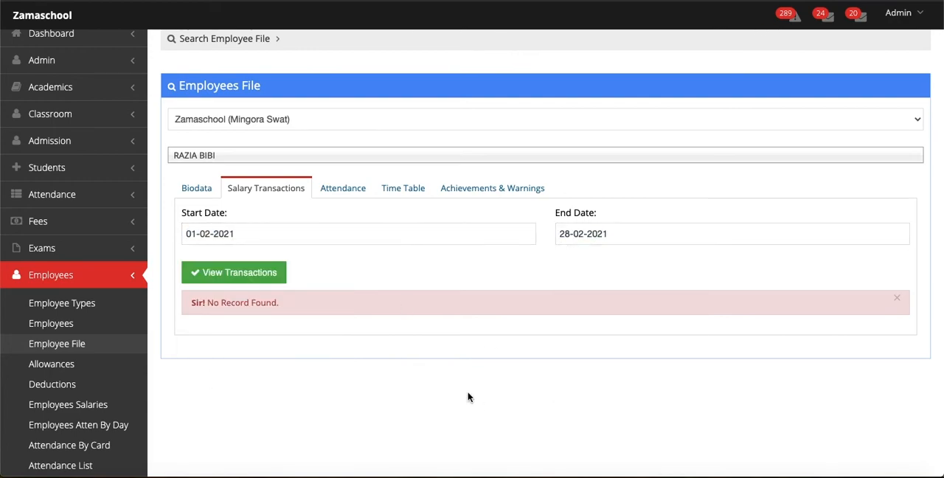
left_click(233, 271)
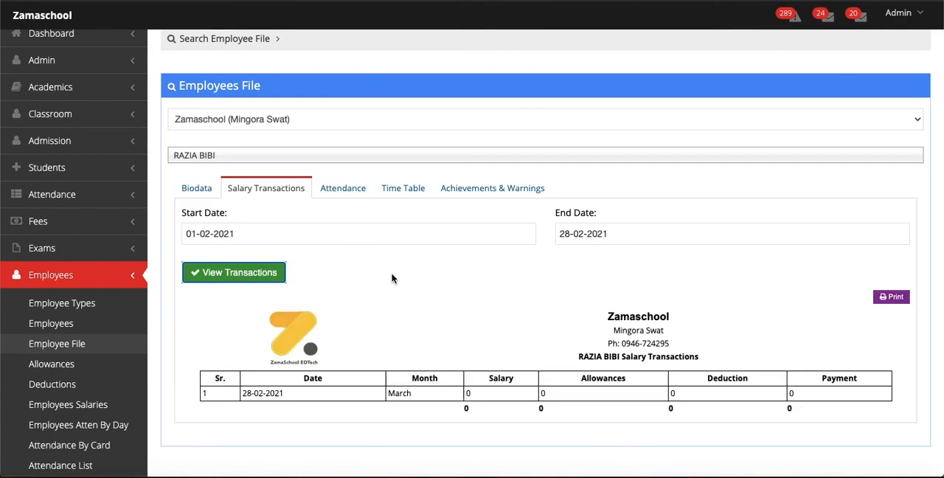
scroll("down", 3)
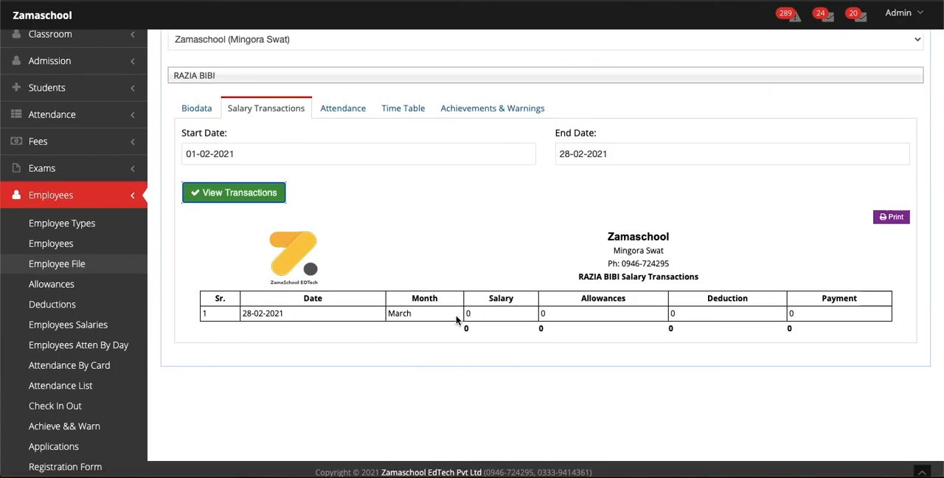
mouse_move(484, 325)
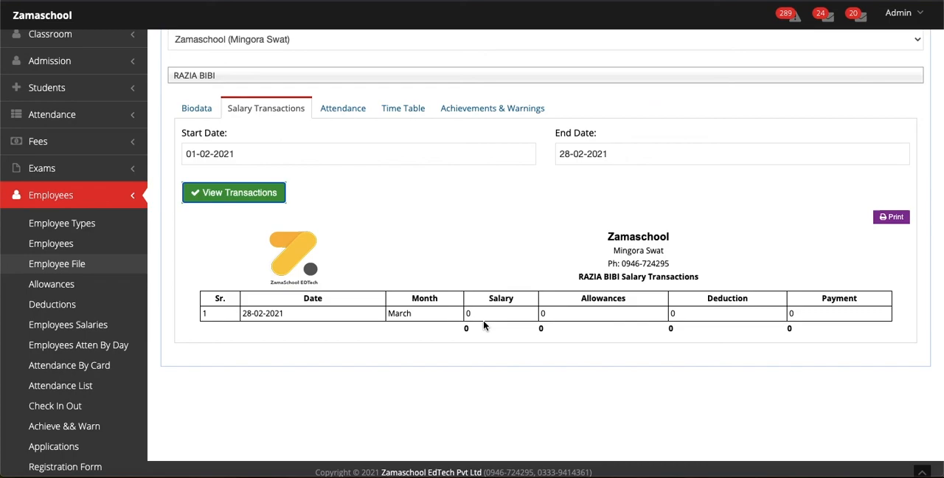